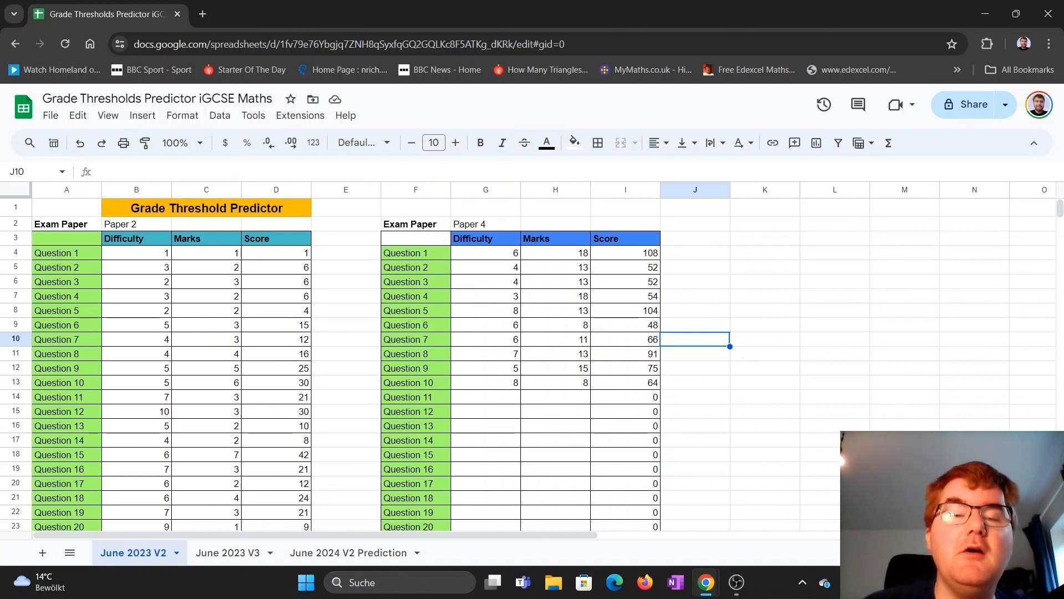
Step: Check question marks and difficulty ratings, entering the score formula =B15*C15 for Question 12
click(345, 296)
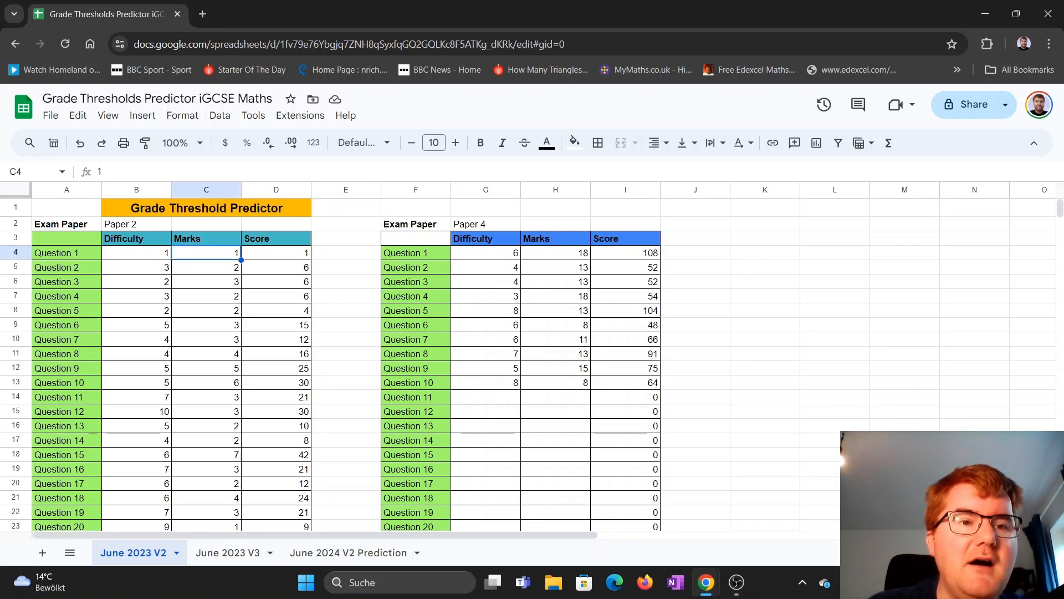
scroll(down, 3)
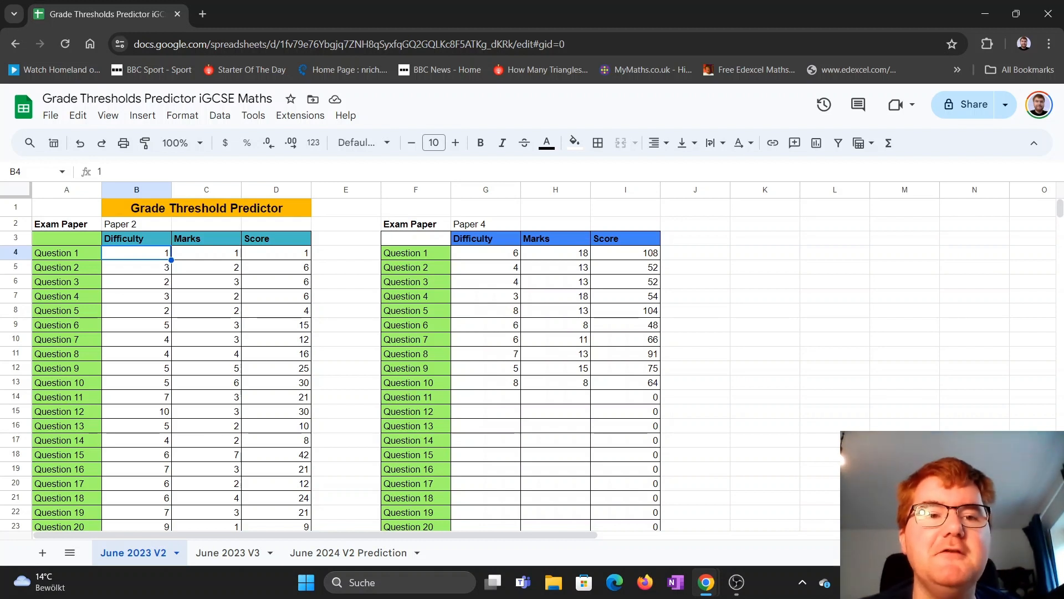
click(206, 253)
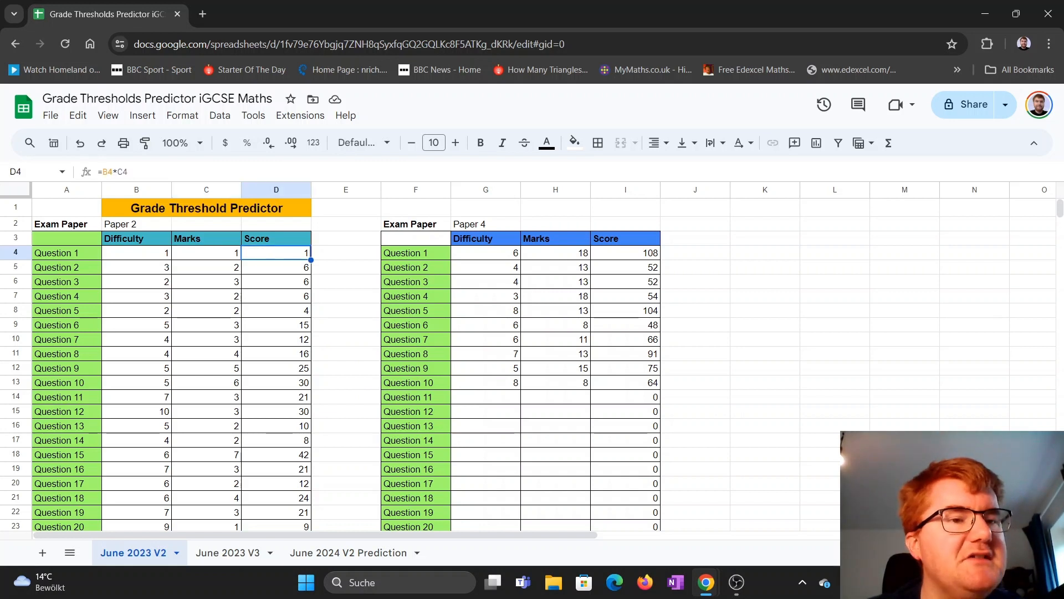
click(136, 410)
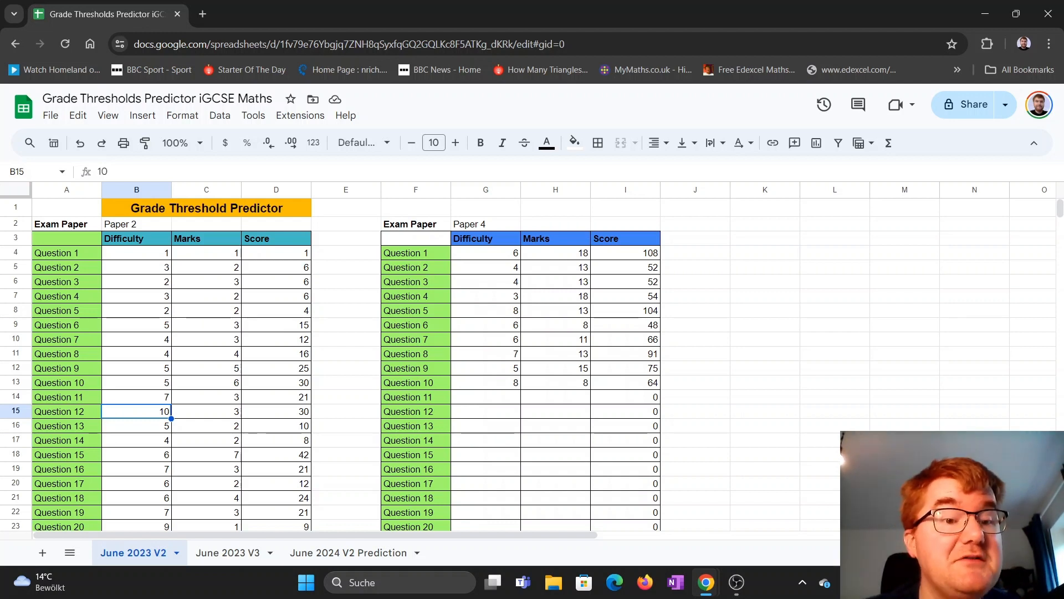
click(206, 411)
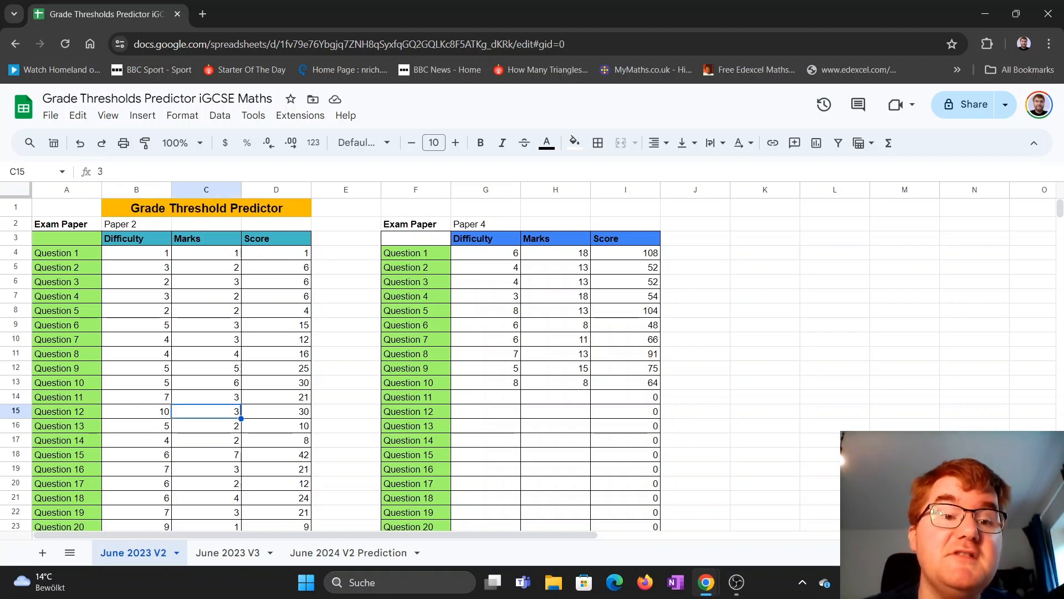
text(=B15*C15)
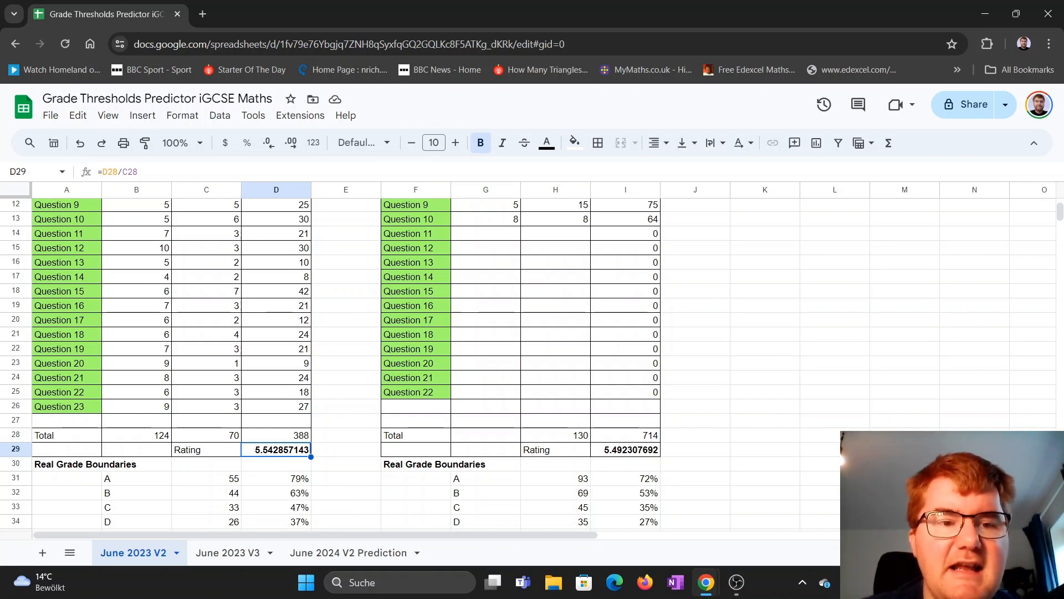
Step: Compare the June 2023 V3 and V2 sheets and inspect V2's Paper 2 Magic Number formula
click(227, 553)
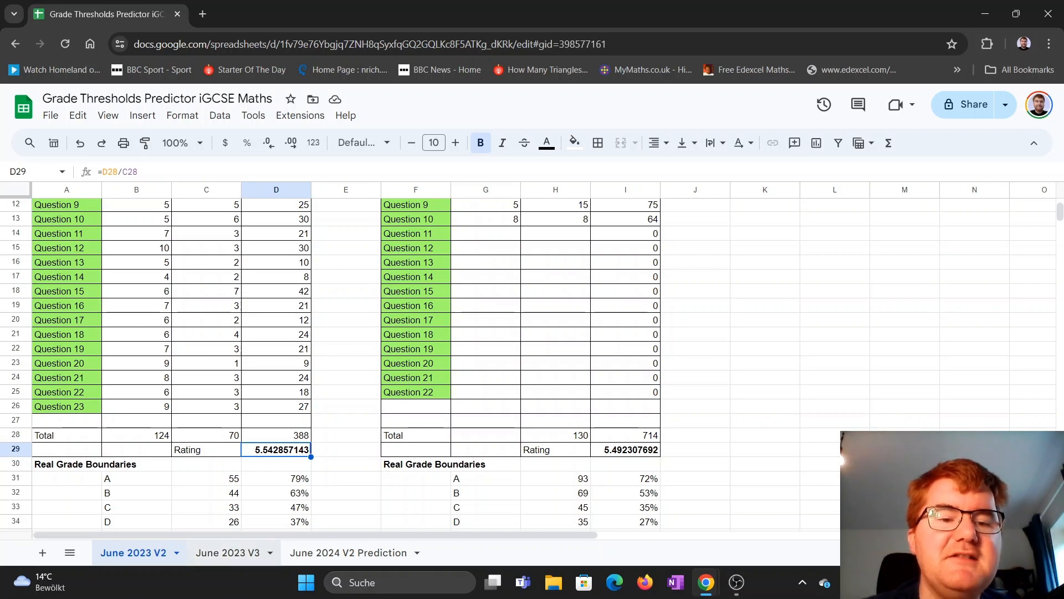
click(226, 552)
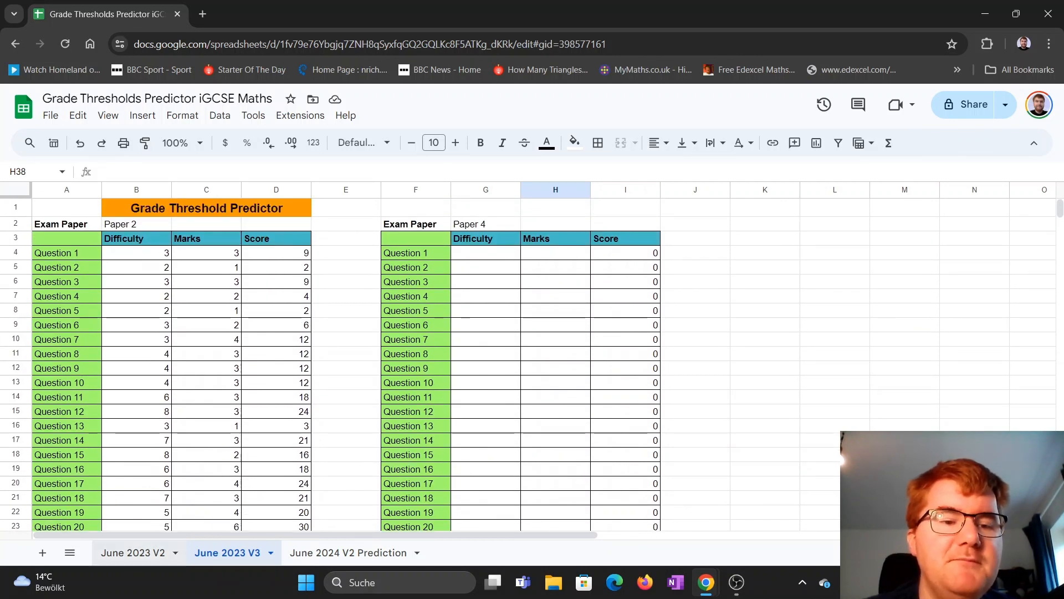
click(133, 552)
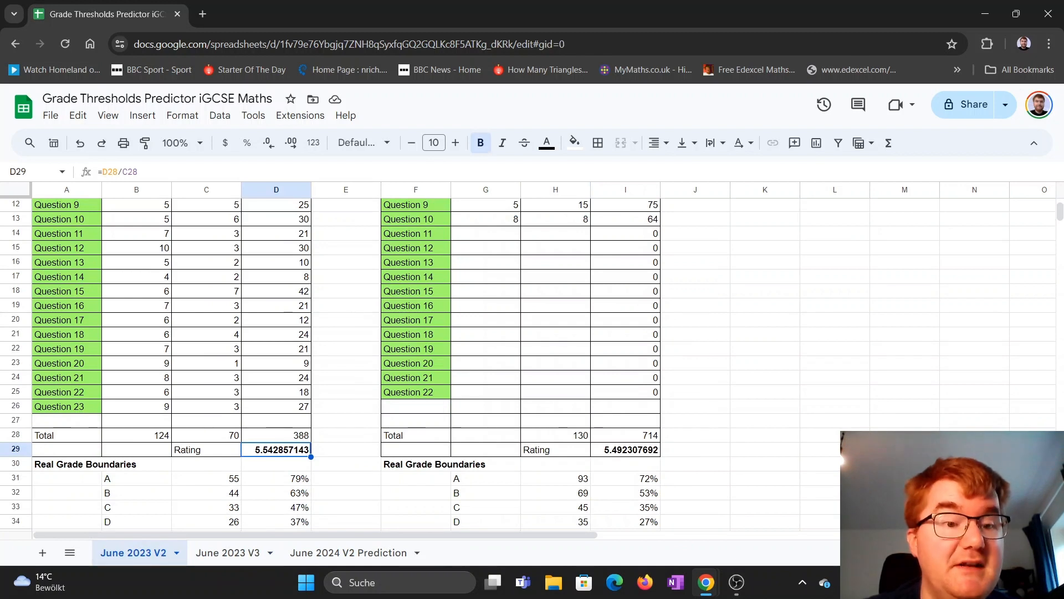
scroll(down, 3)
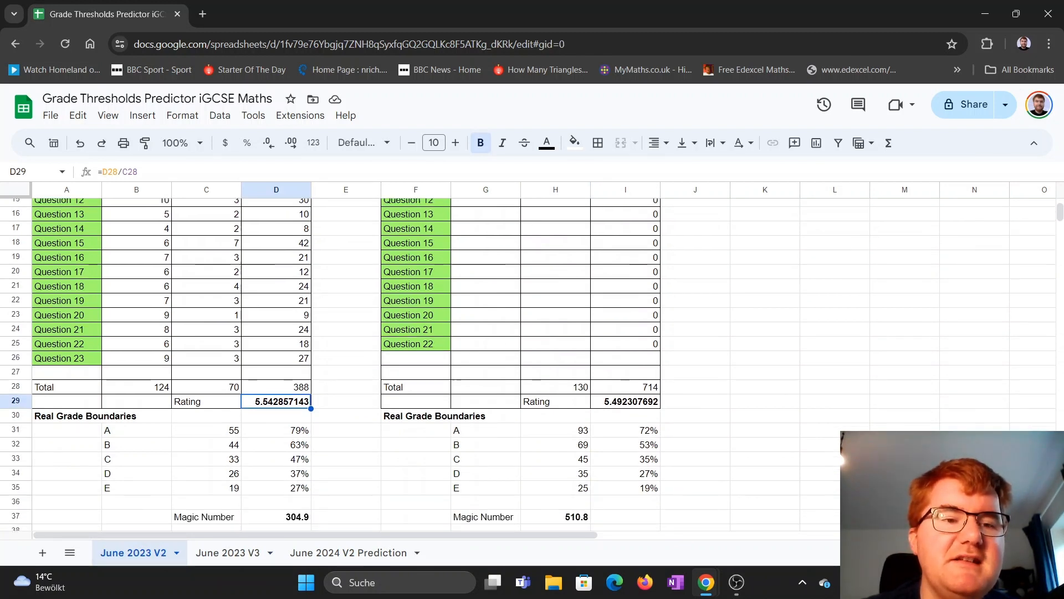
scroll(down, 3)
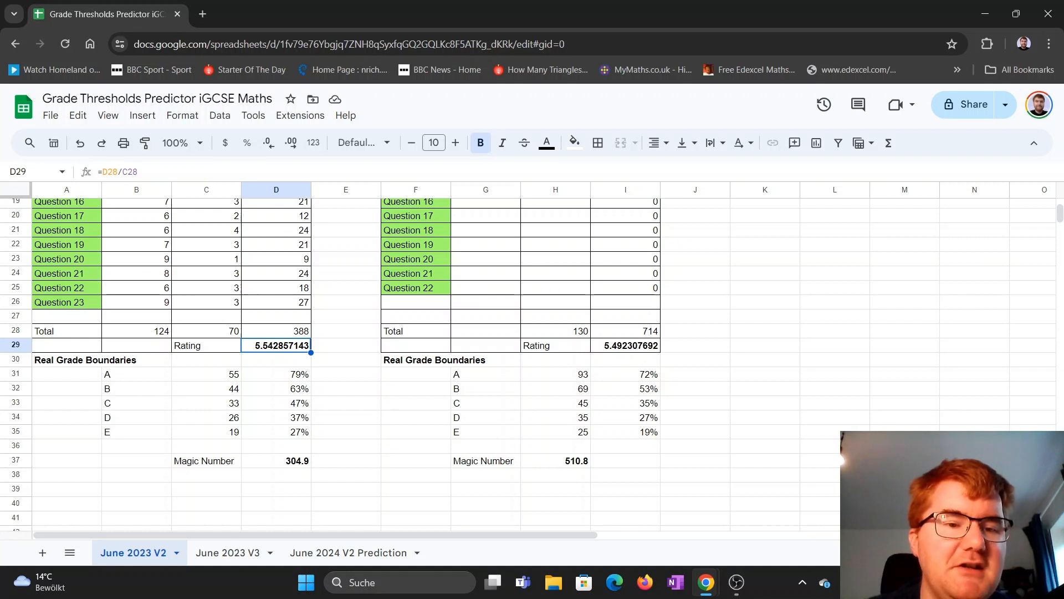
click(276, 460)
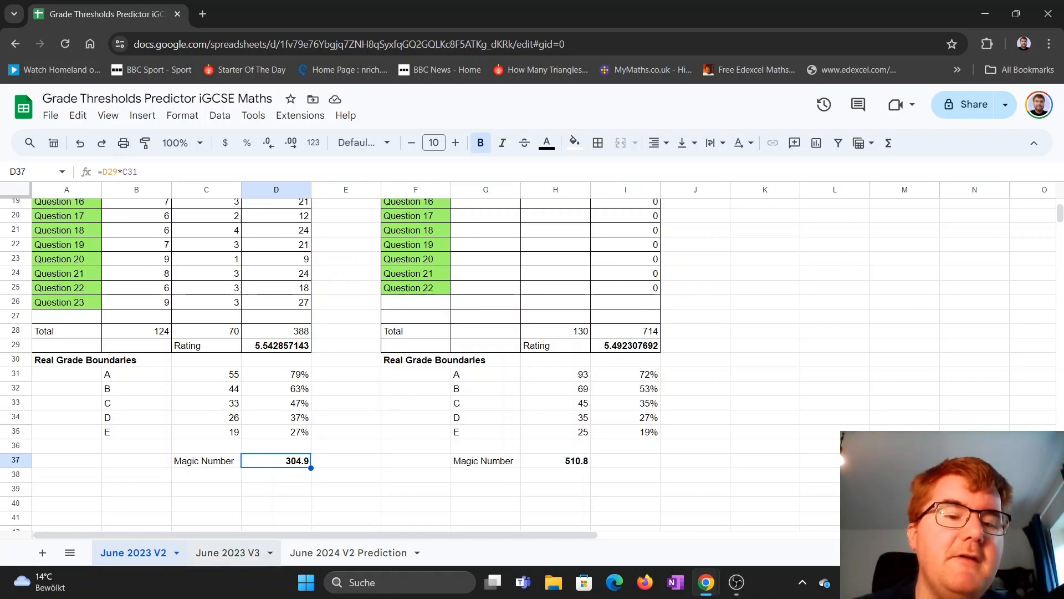
click(227, 552)
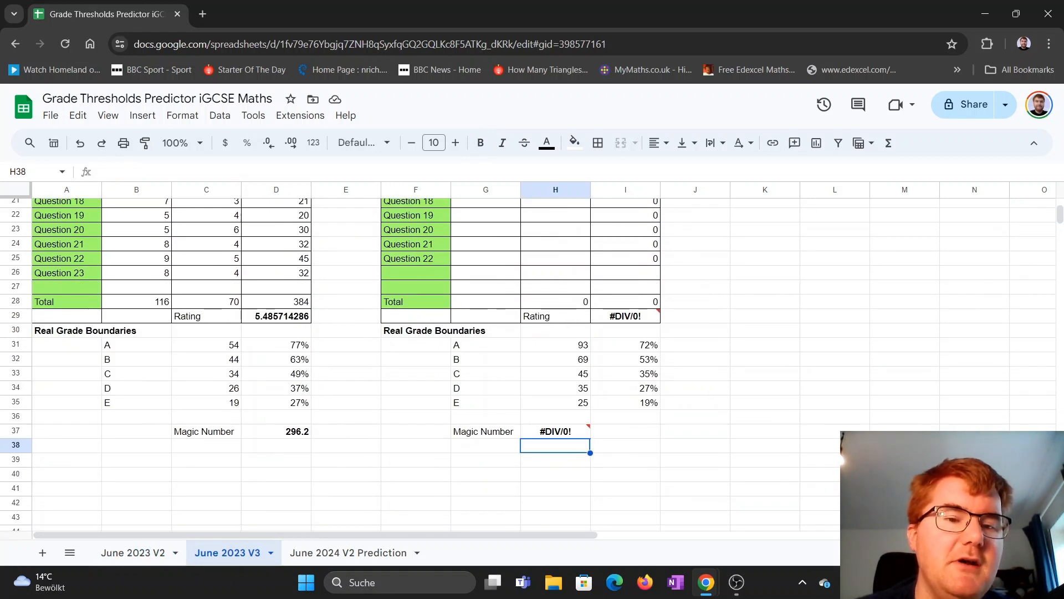
click(133, 552)
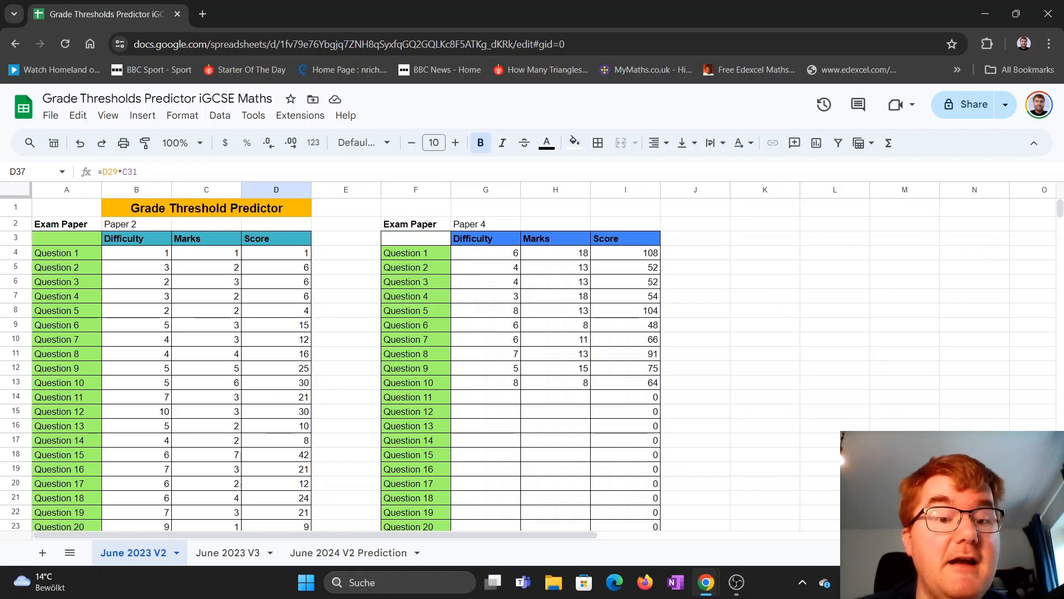
Step: Compare June 2024 V2 Prediction's estimated boundaries (A at 53.90) against June 2023 V2
click(348, 552)
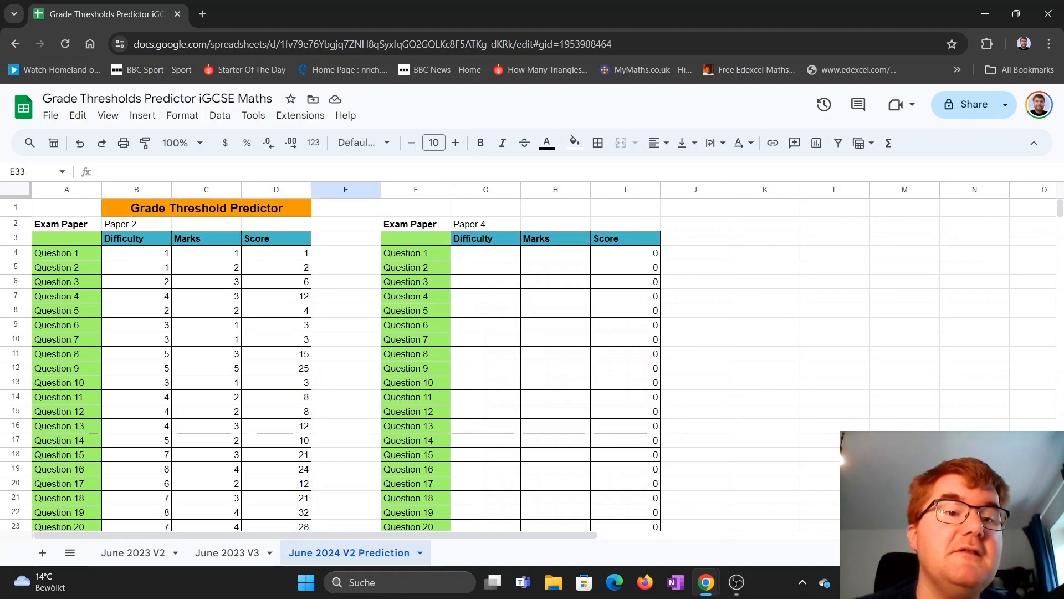
scroll(down, 3)
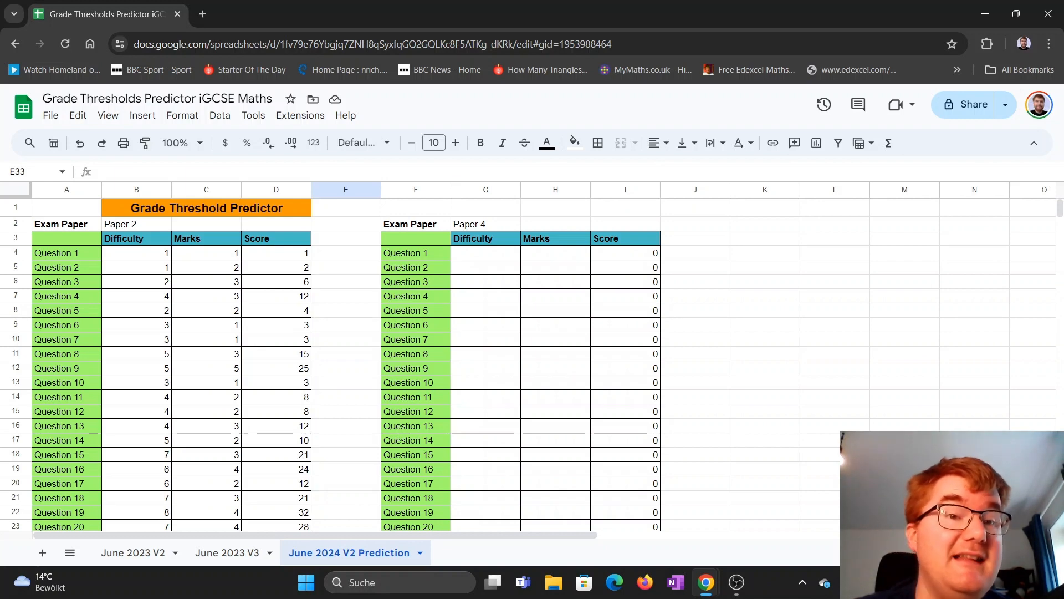
scroll(down, 3)
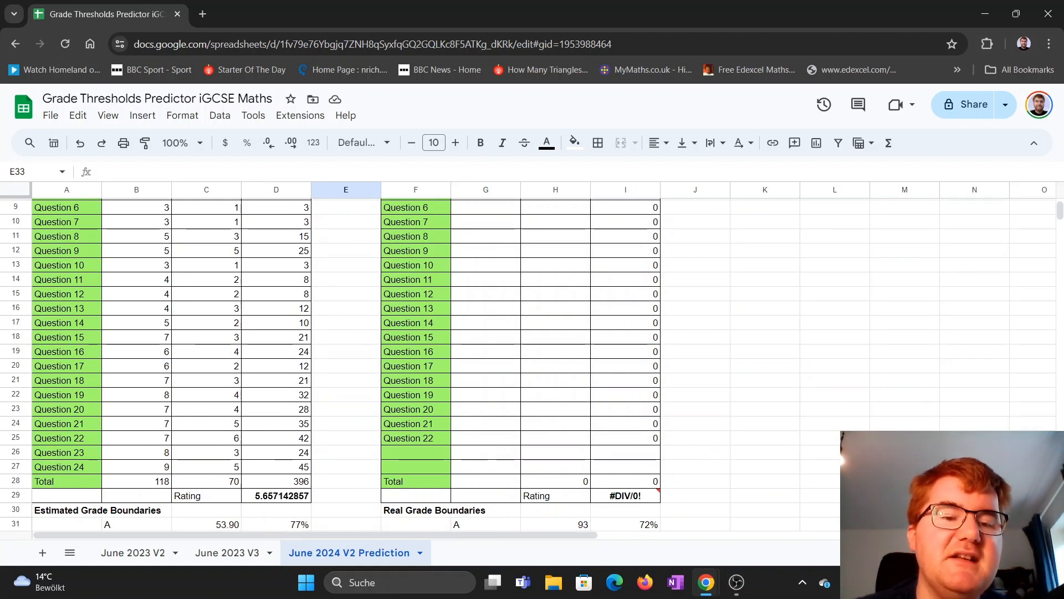
click(133, 552)
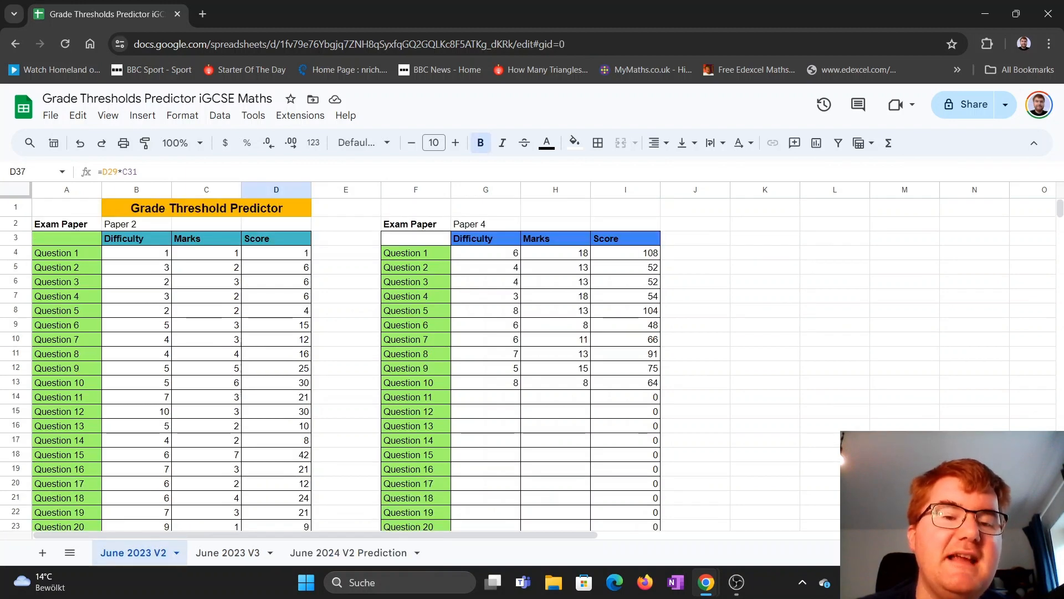
scroll(down, 3)
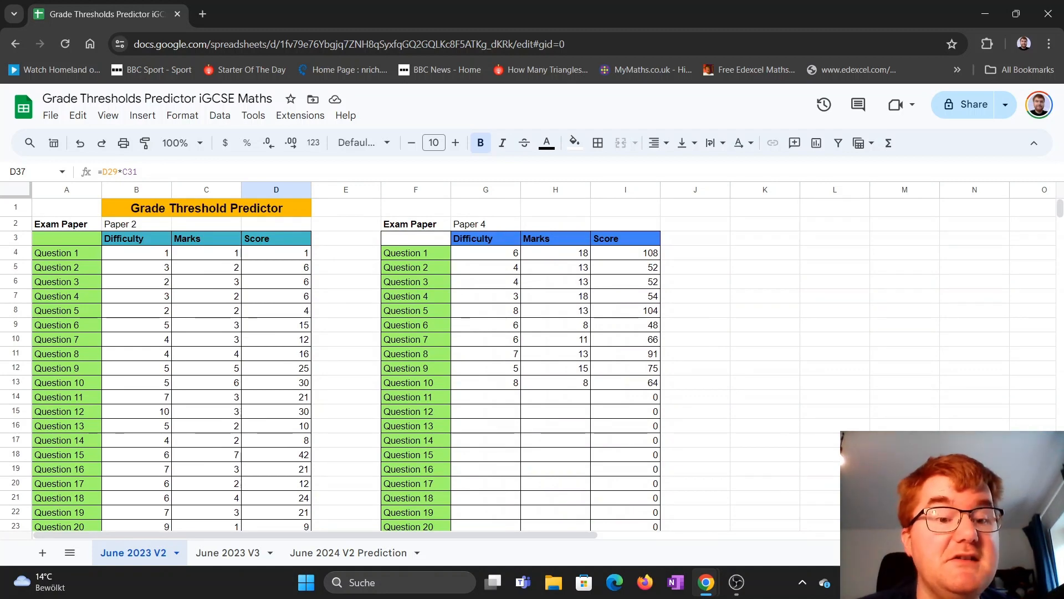
click(348, 552)
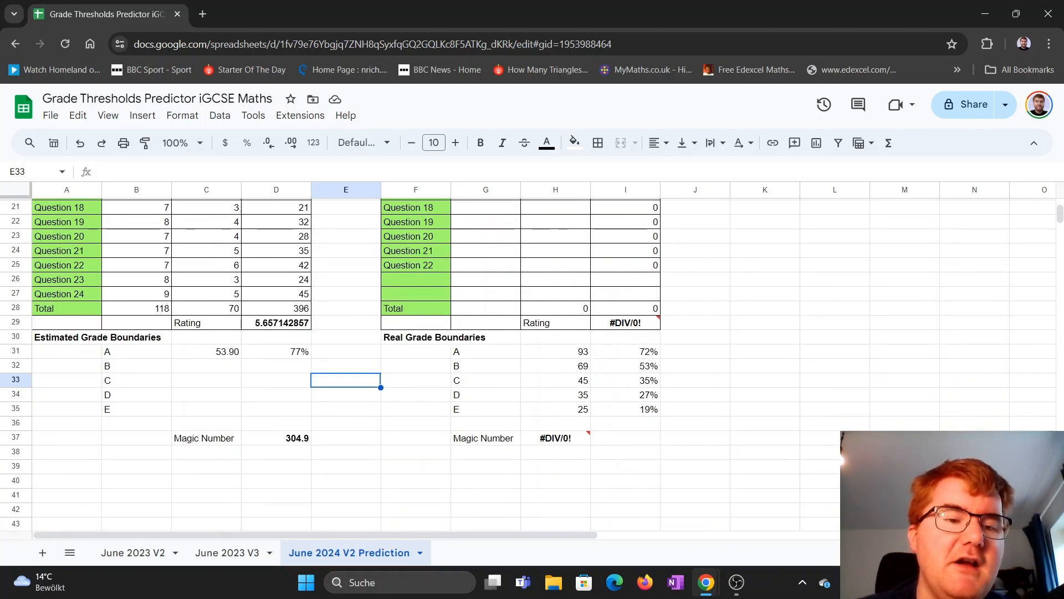
click(133, 552)
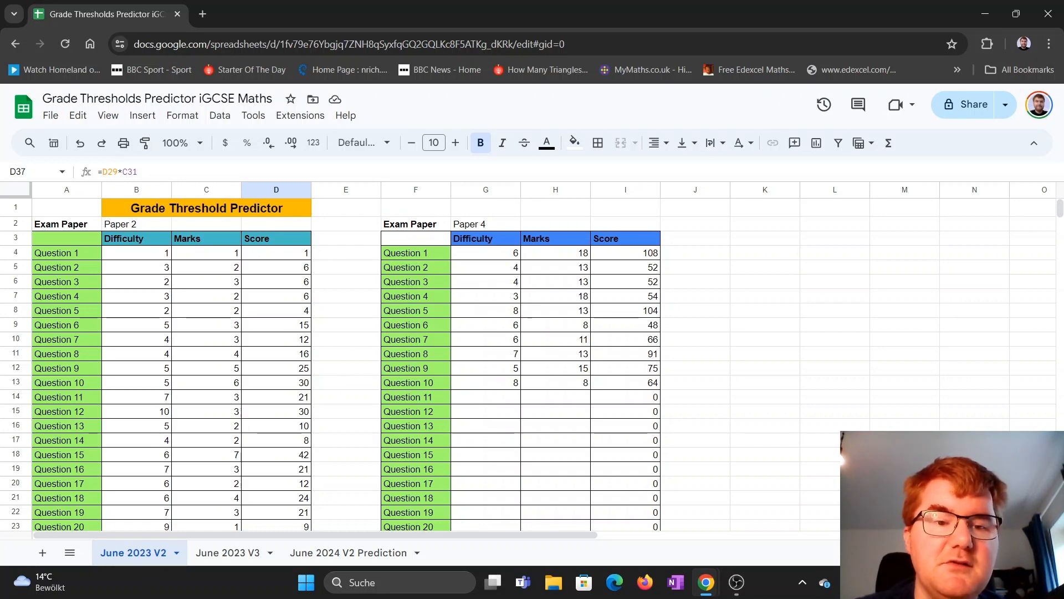
click(347, 552)
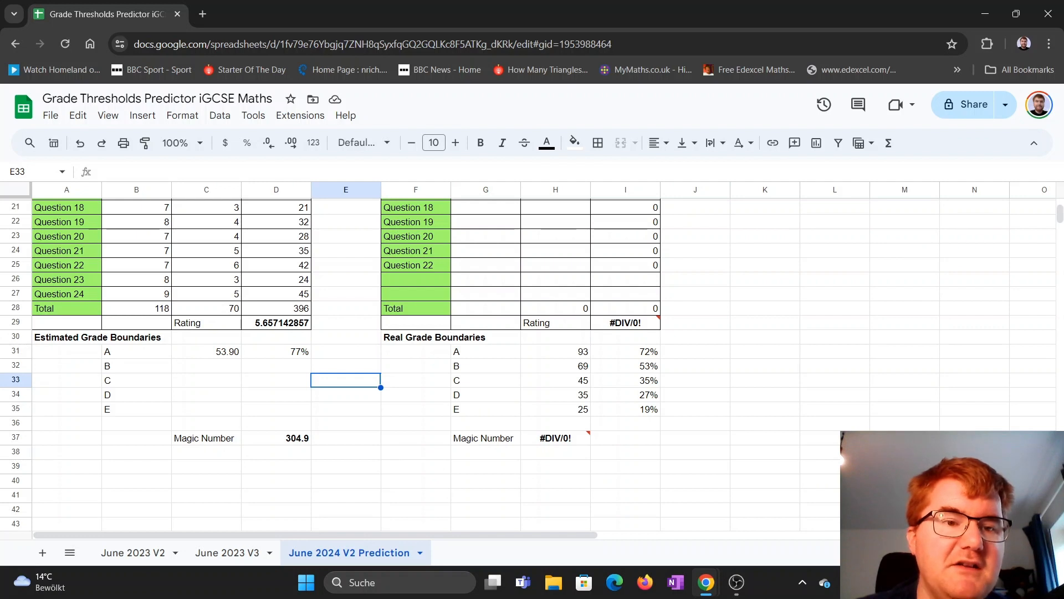
click(206, 351)
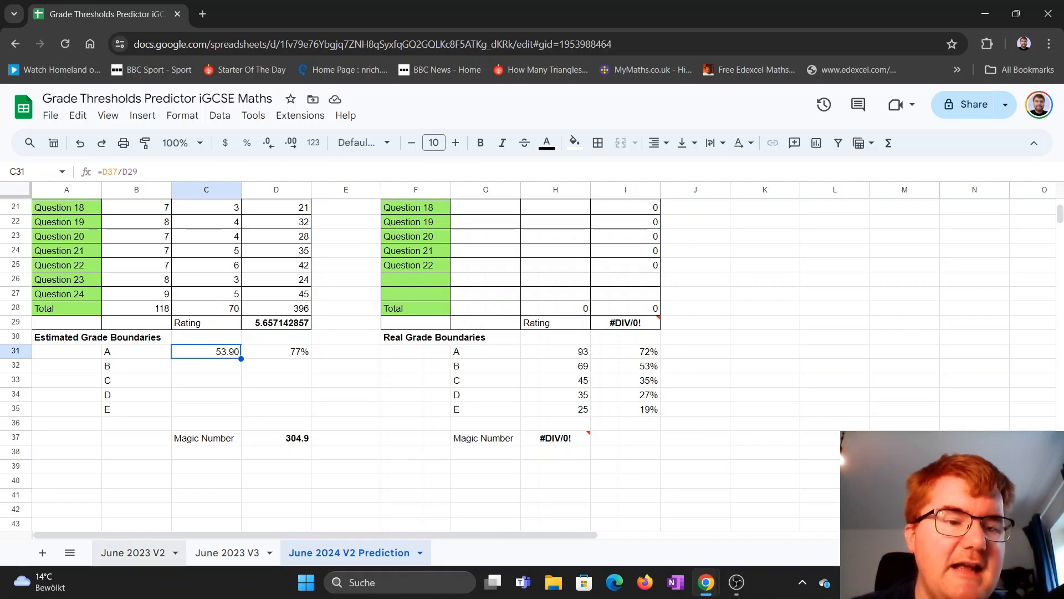
click(134, 552)
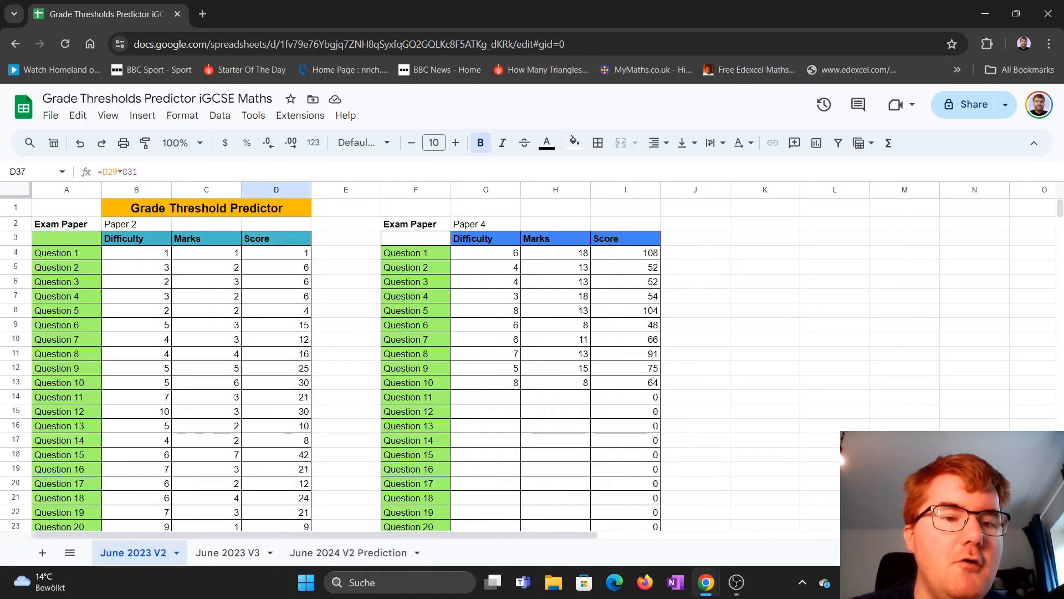
scroll(down, 3)
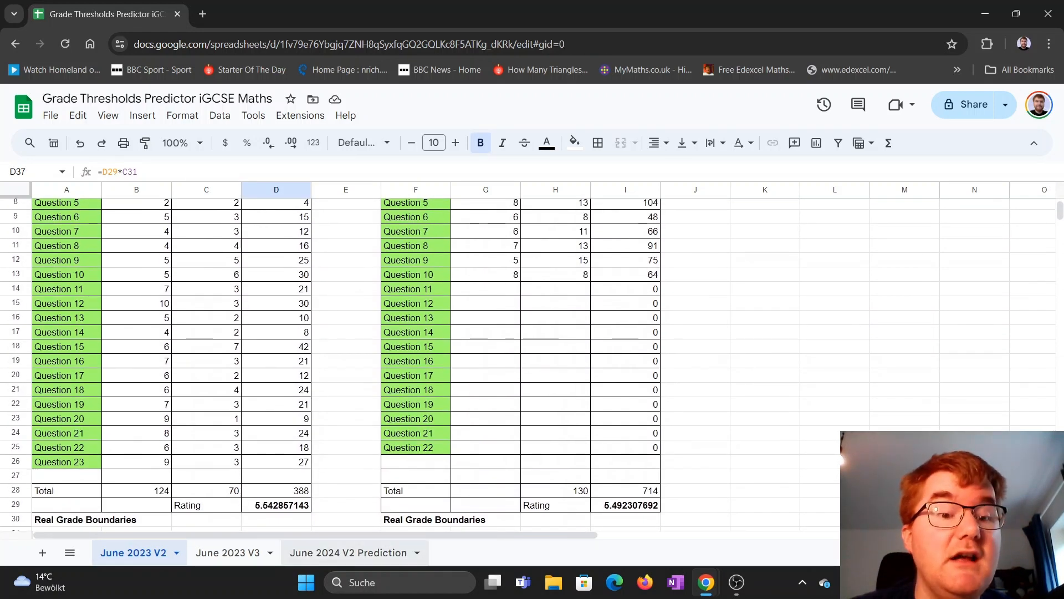
click(348, 552)
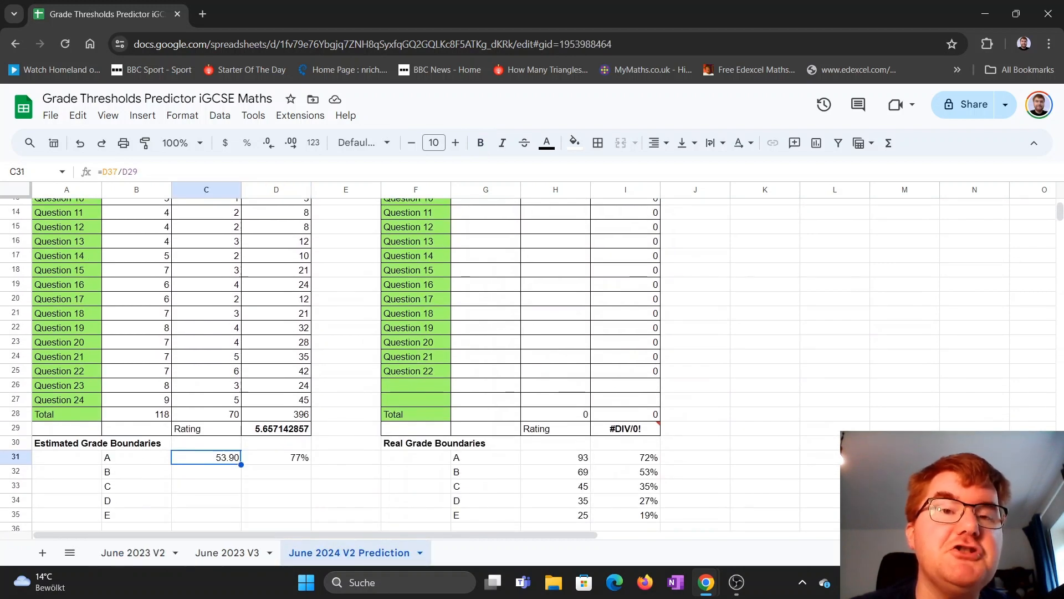
scroll(down, 3)
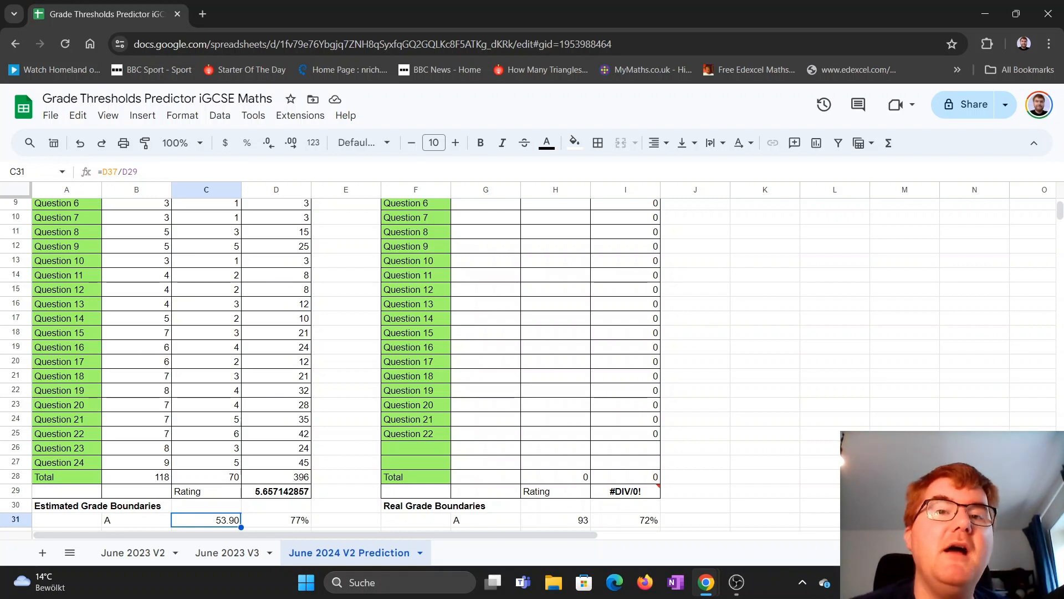
scroll(down, 3)
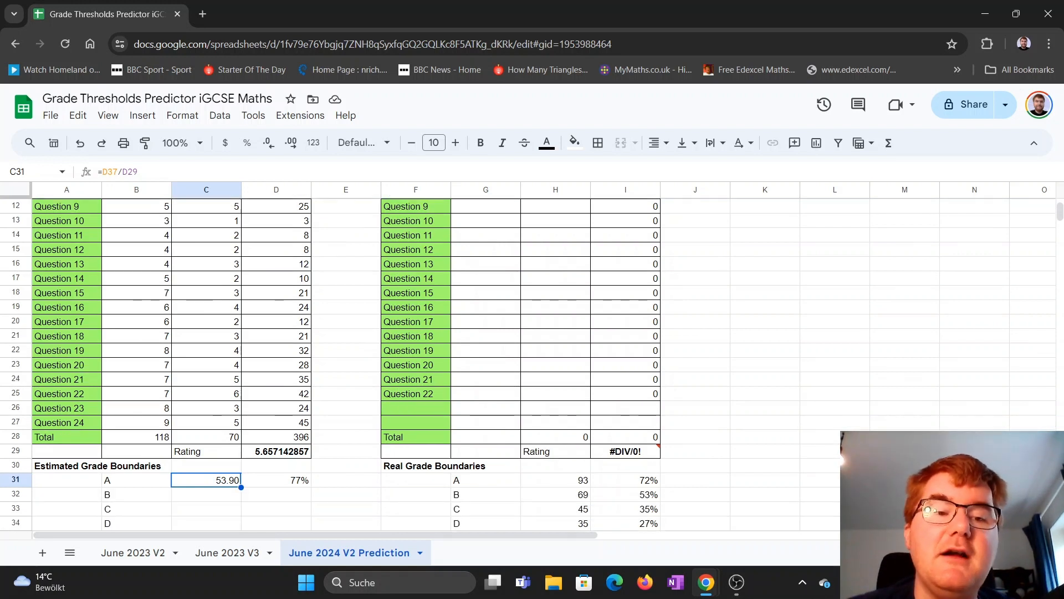